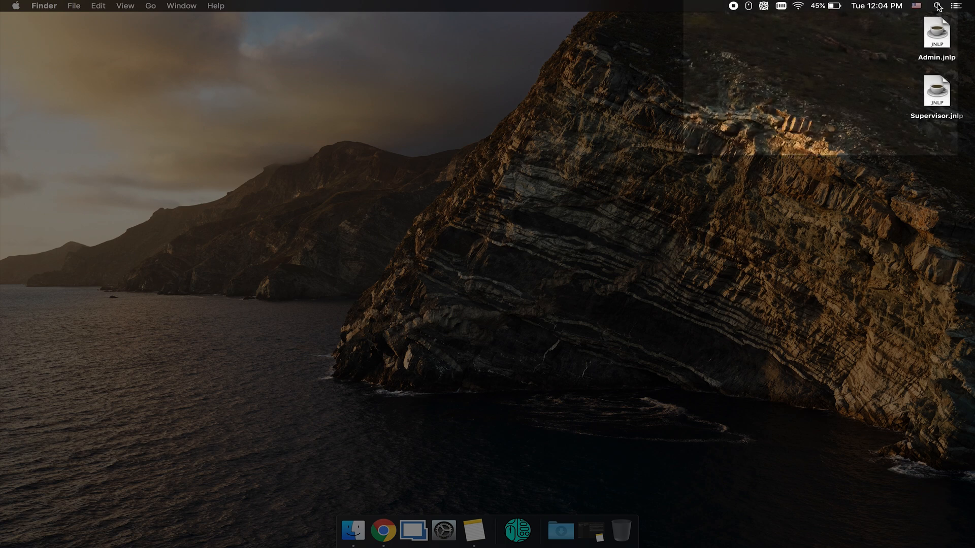
Step: Search Spotlight for 'Hot Corners, what they are and how to setup', then bring up the Apple menu
left_click(938, 6)
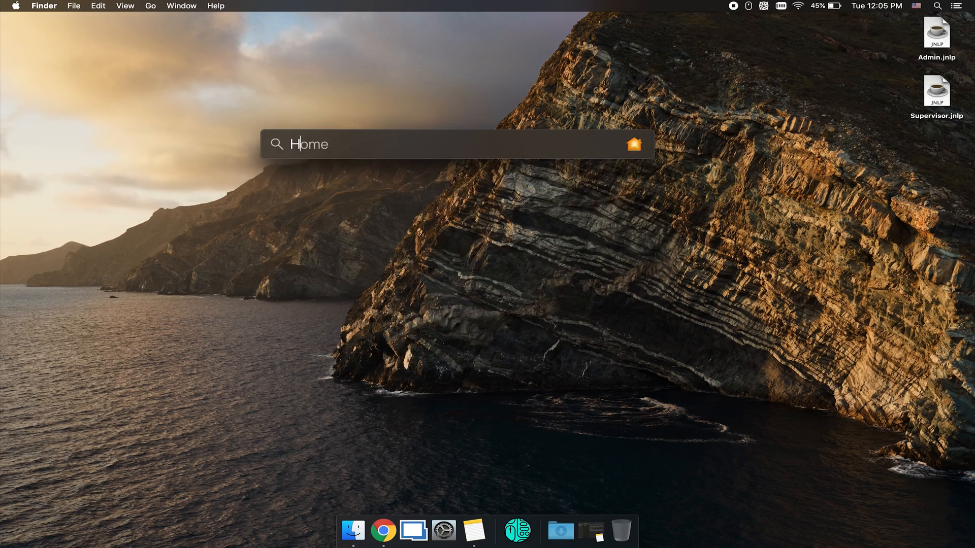
type("Hot Corners, what they are and how to setup")
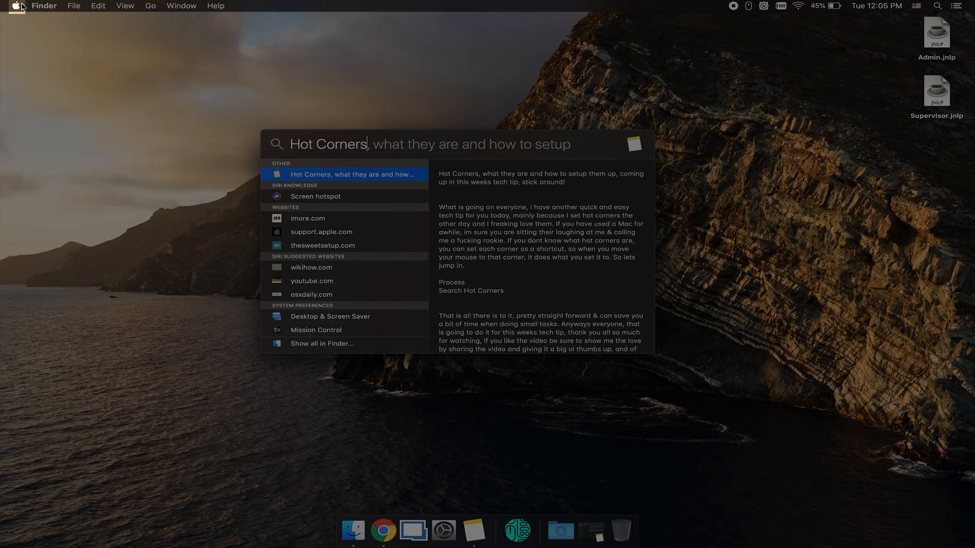
left_click(16, 6)
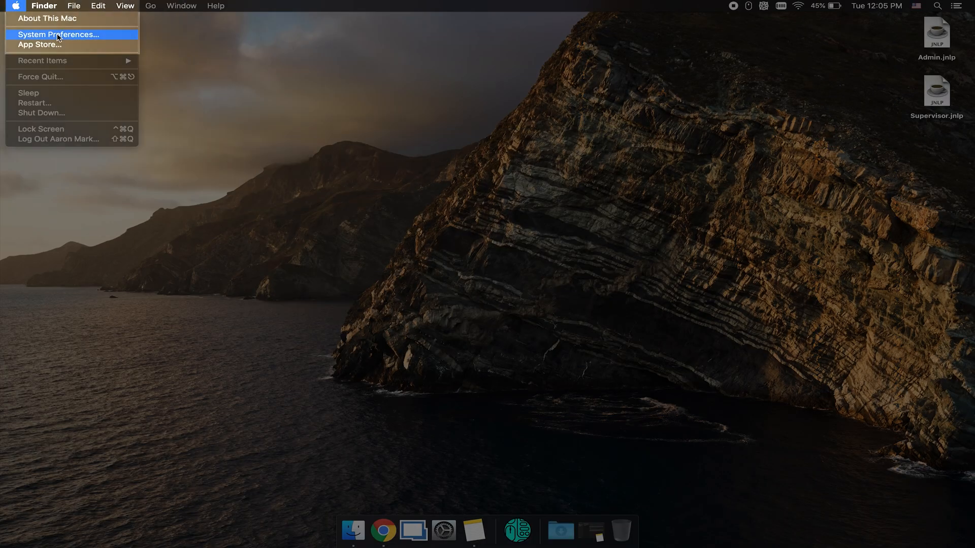
Step: Launch System Preferences and go to the Desktop & Screen Saver pane
left_click(58, 34)
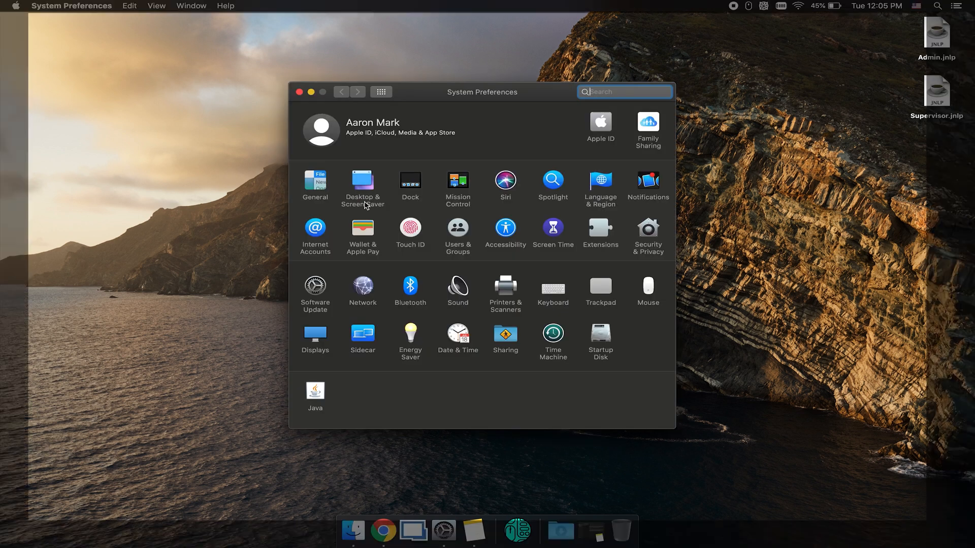
left_click(363, 182)
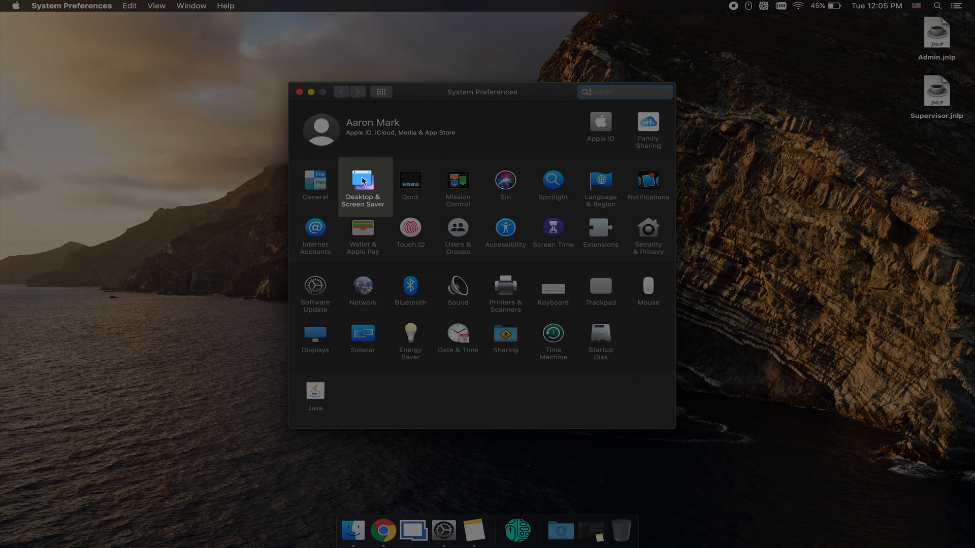
left_click(363, 180)
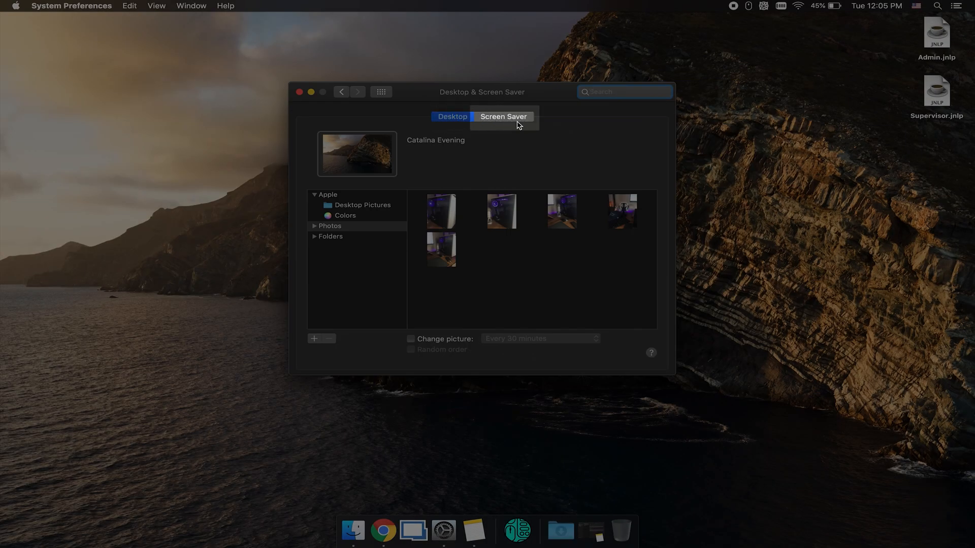
Step: Show the Screen Saver settings and bring up the Active Screen Corners sheet
left_click(503, 117)
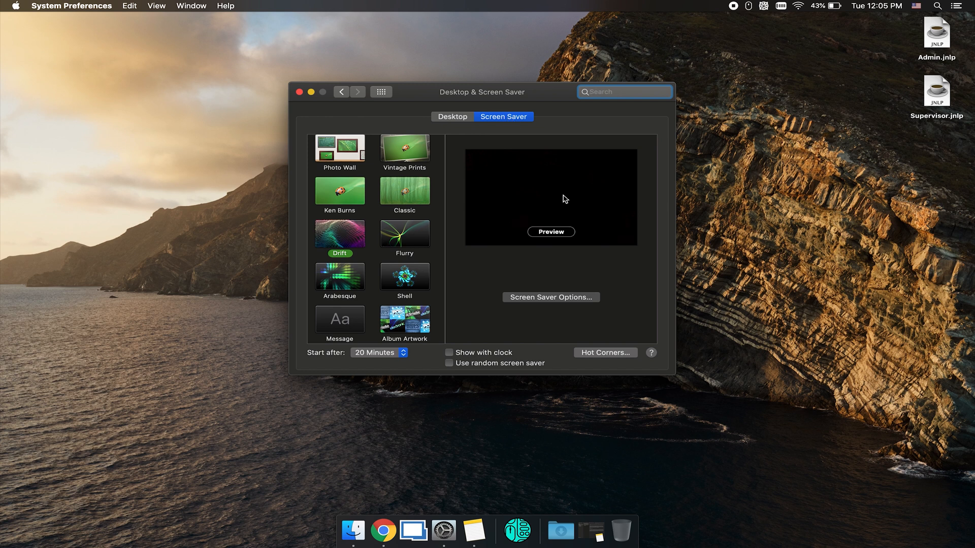
left_click(604, 352)
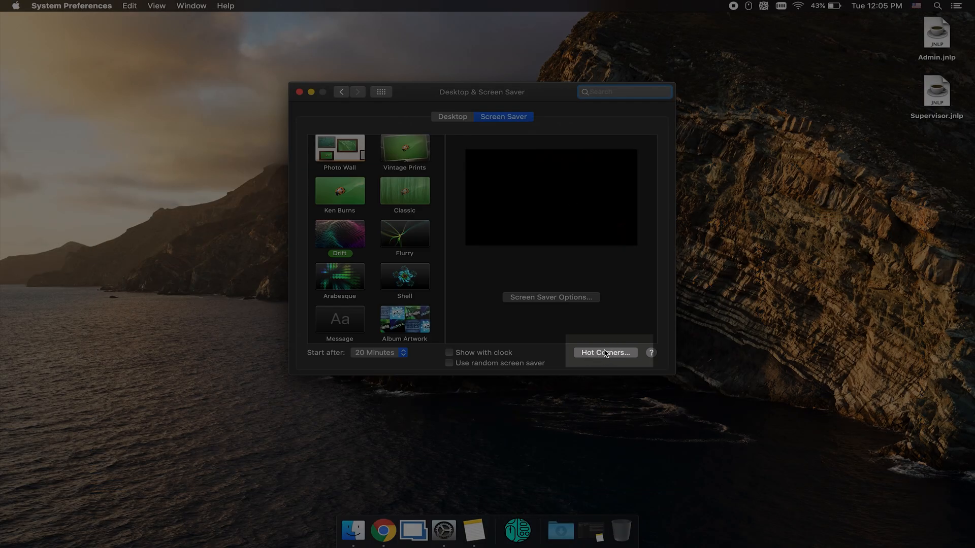
left_click(604, 352)
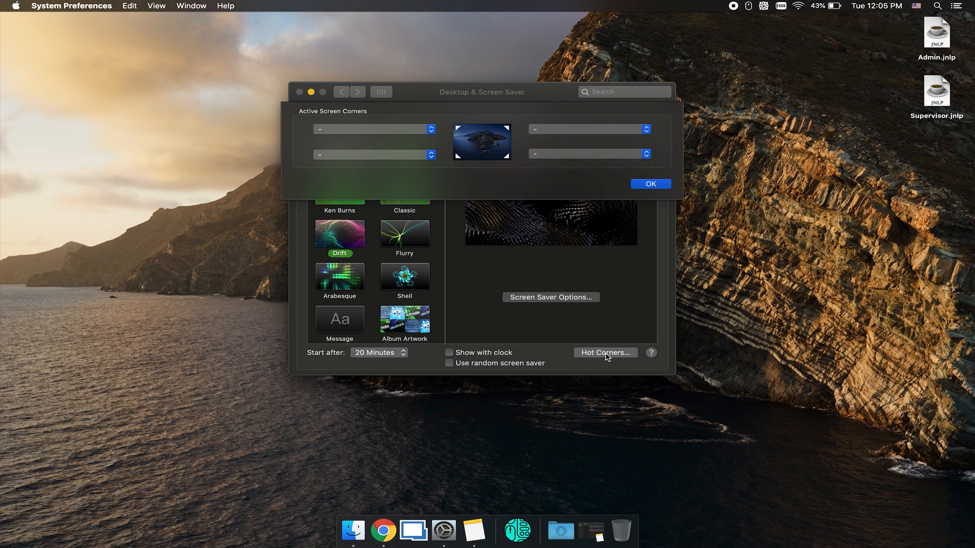
mouse_move(377, 180)
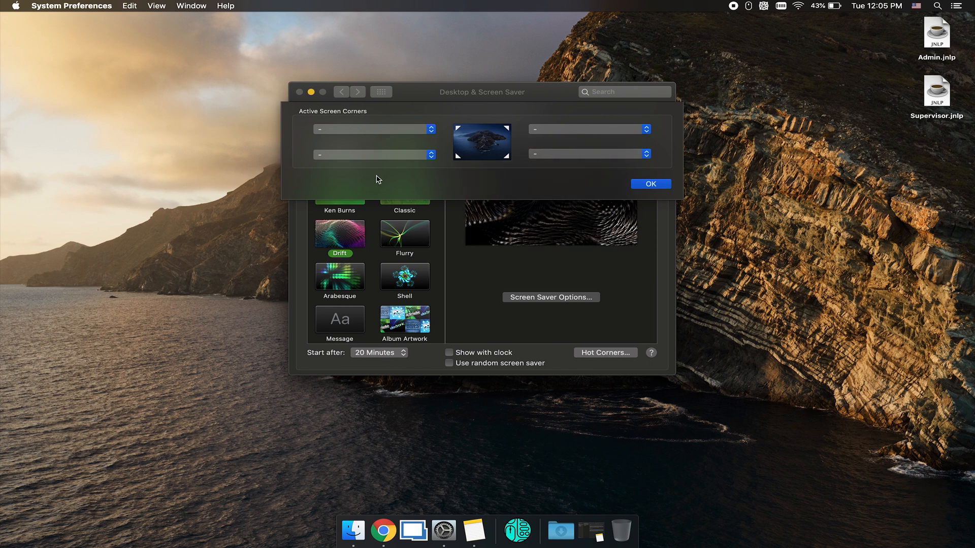
mouse_move(463, 131)
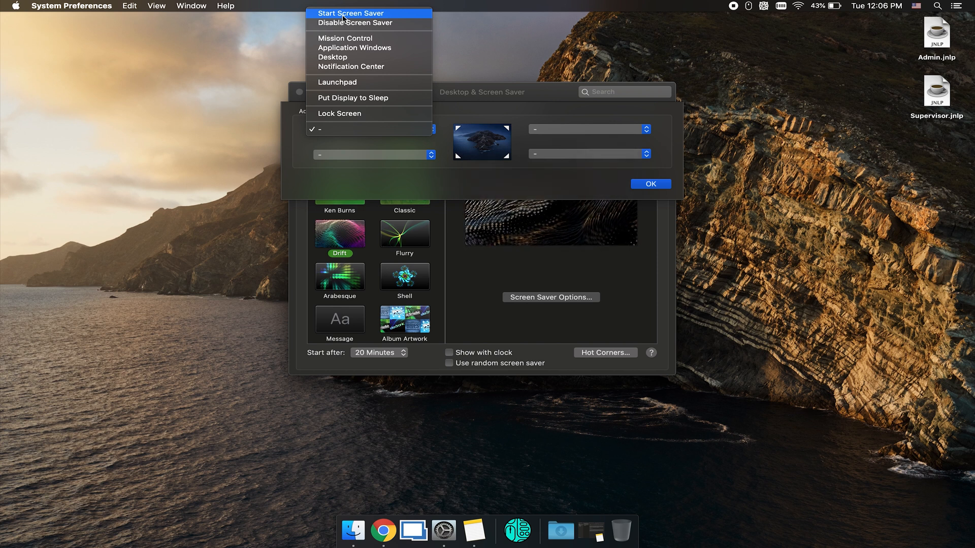
mouse_move(352, 98)
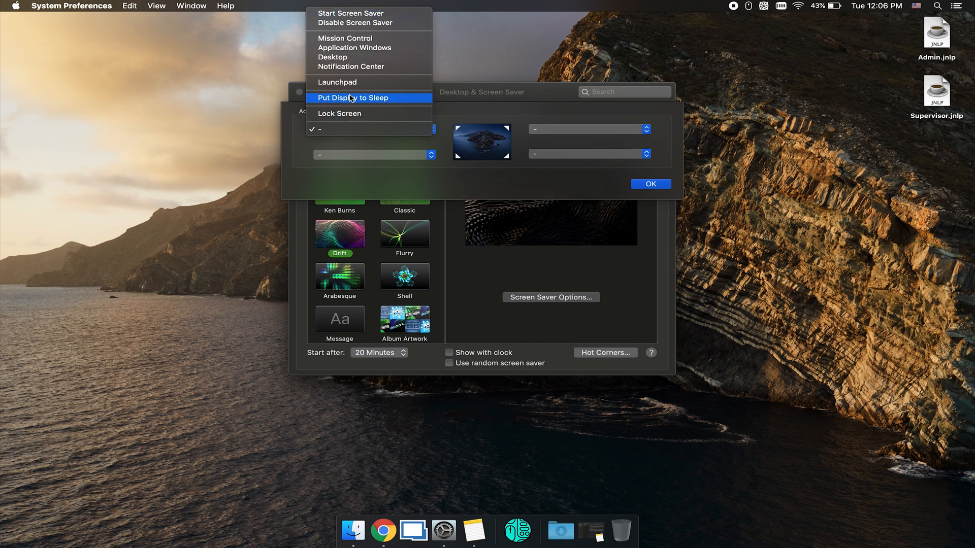
mouse_move(352, 114)
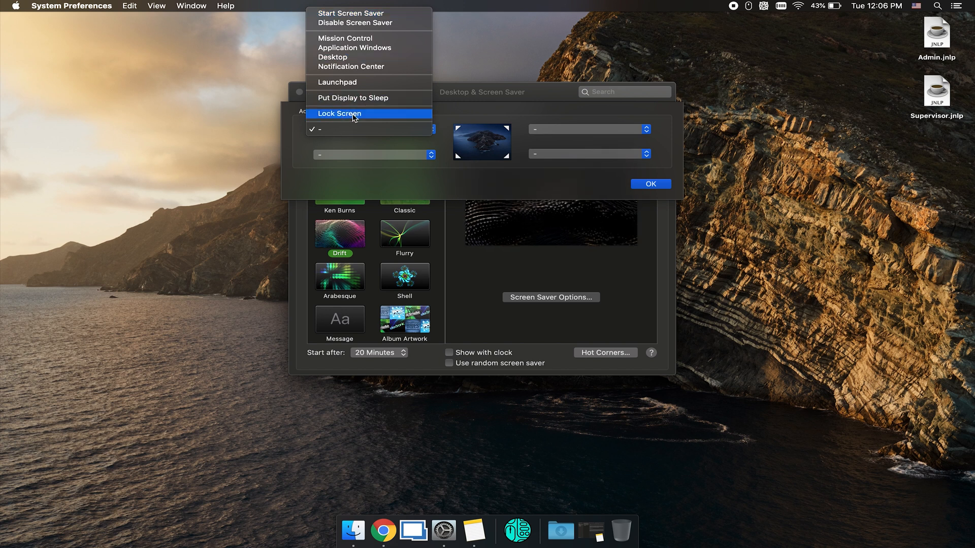
mouse_move(487, 108)
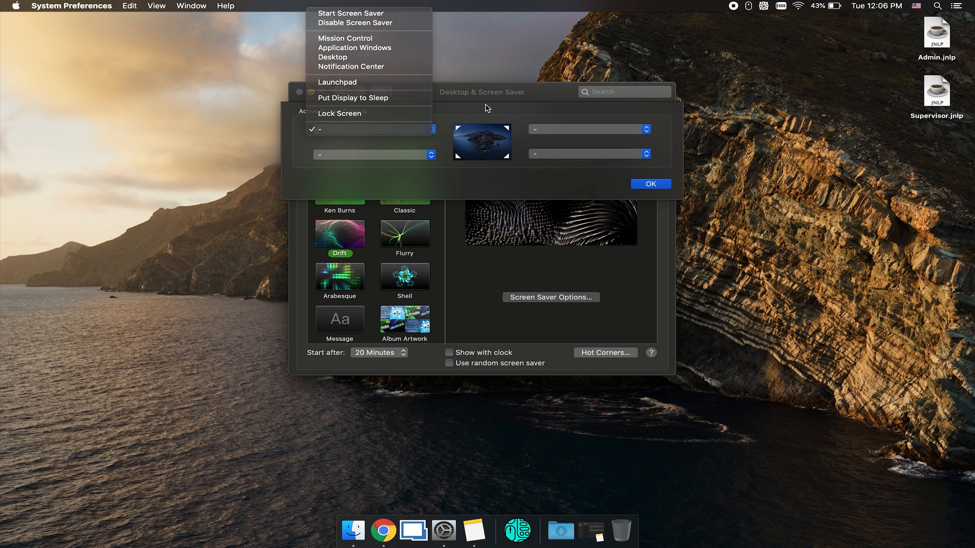
mouse_move(341, 39)
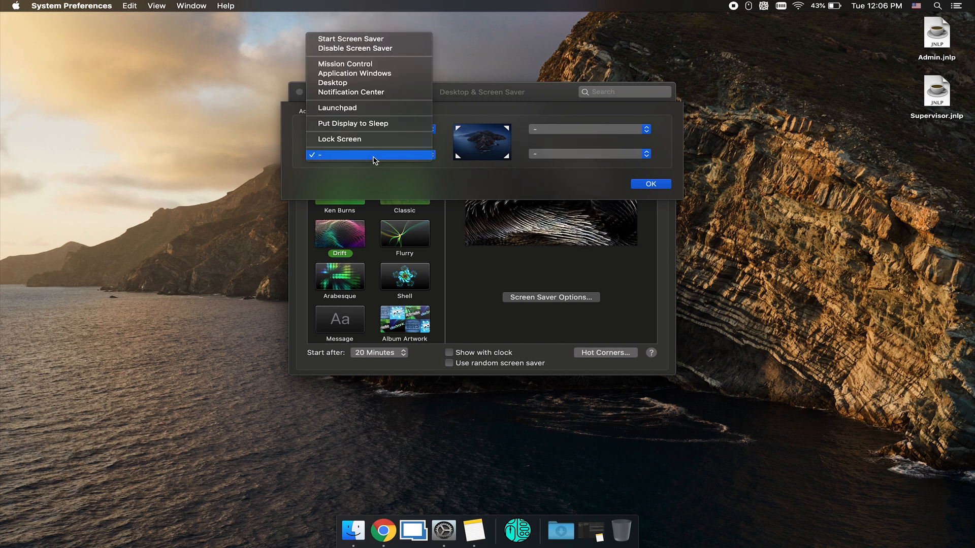
mouse_move(349, 140)
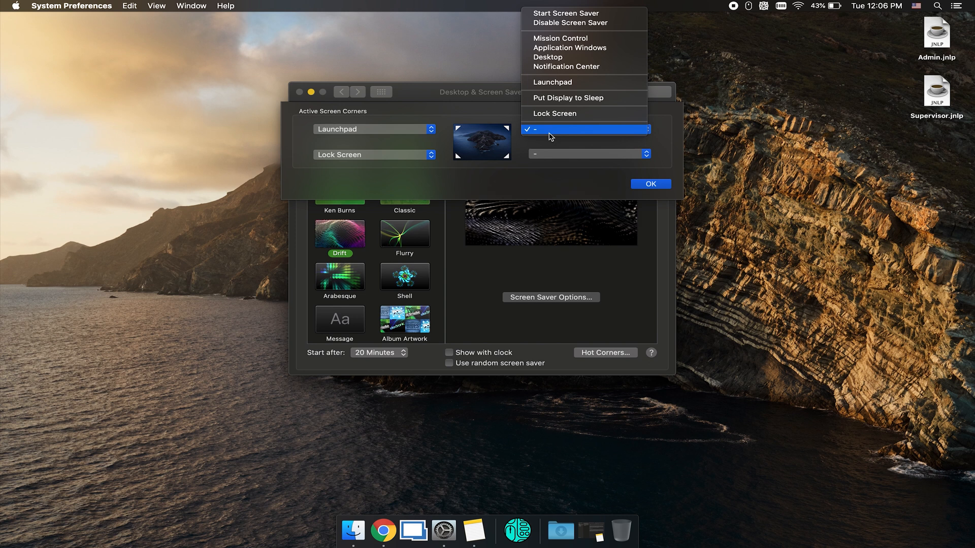
mouse_move(566, 67)
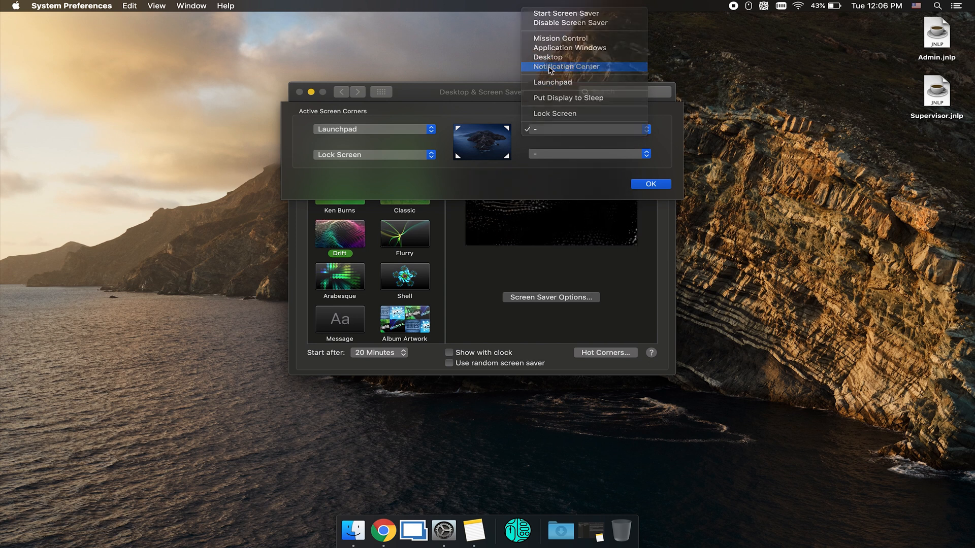
Step: Assign Notification Center to the top-right screen corner
left_click(566, 66)
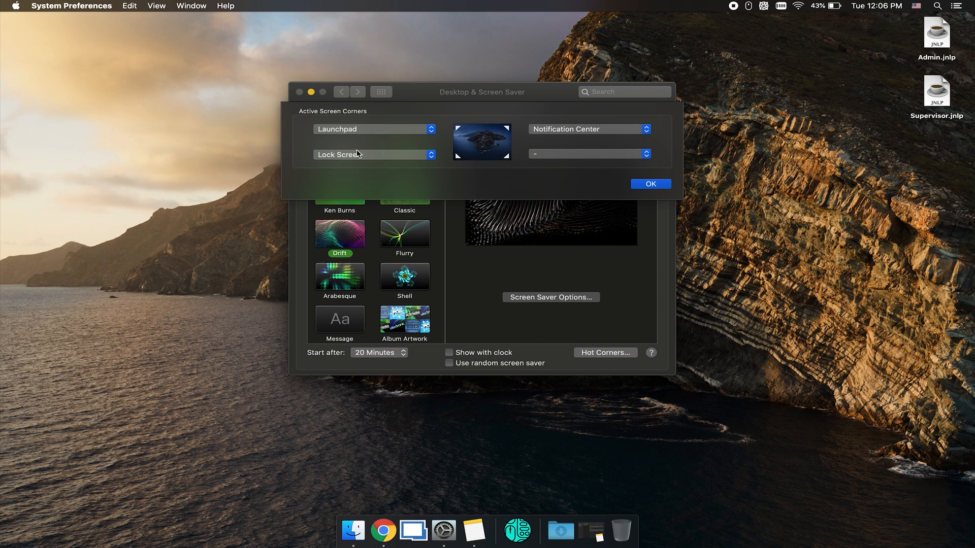
mouse_move(345, 141)
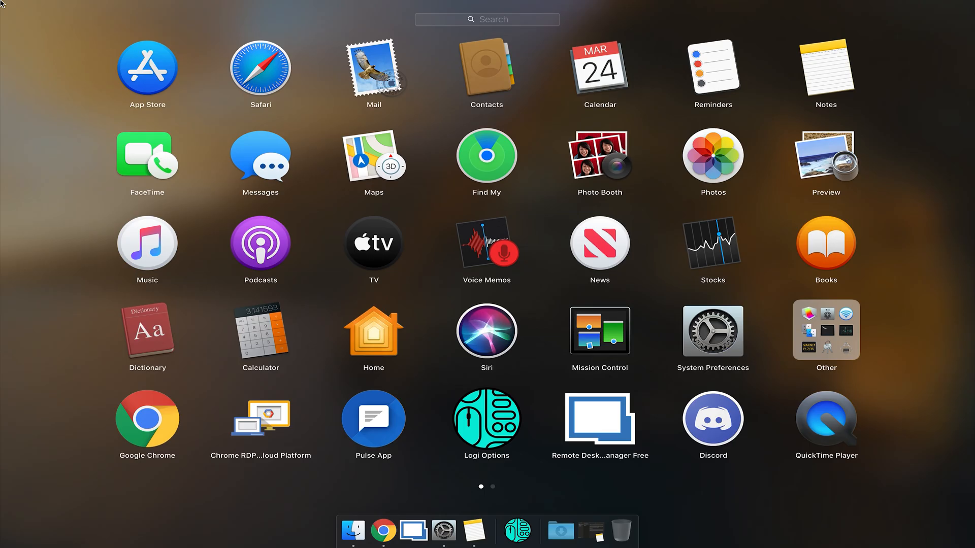
mouse_move(182, 124)
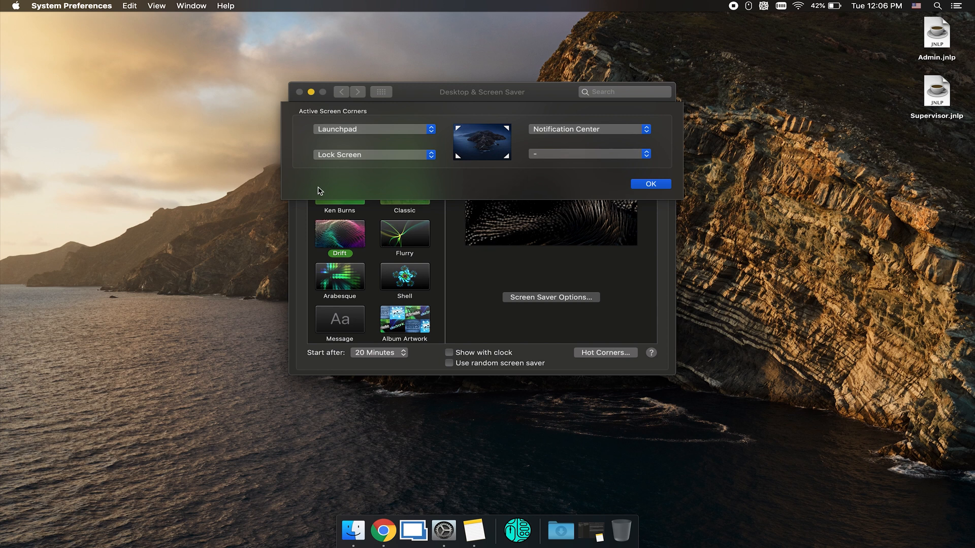
mouse_move(93, 384)
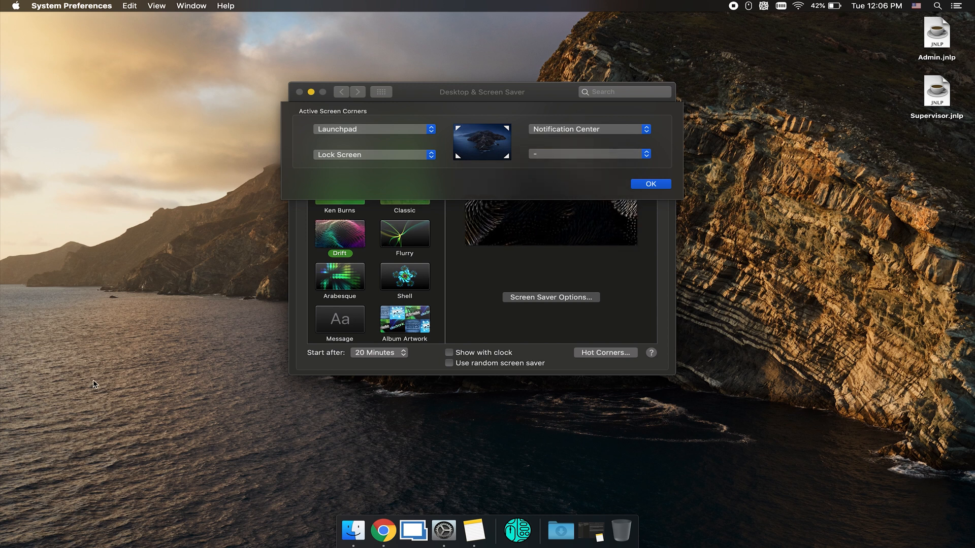
mouse_move(195, 291)
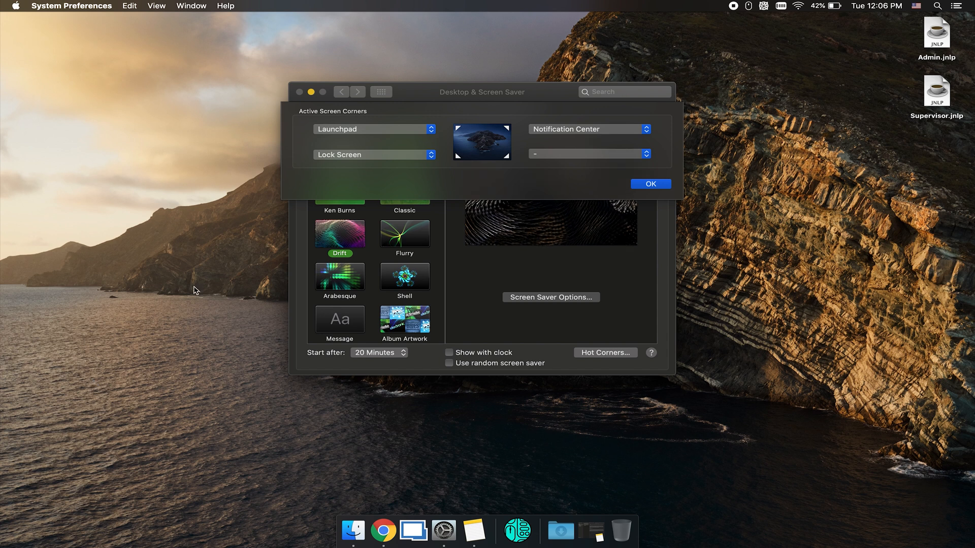
mouse_move(566, 138)
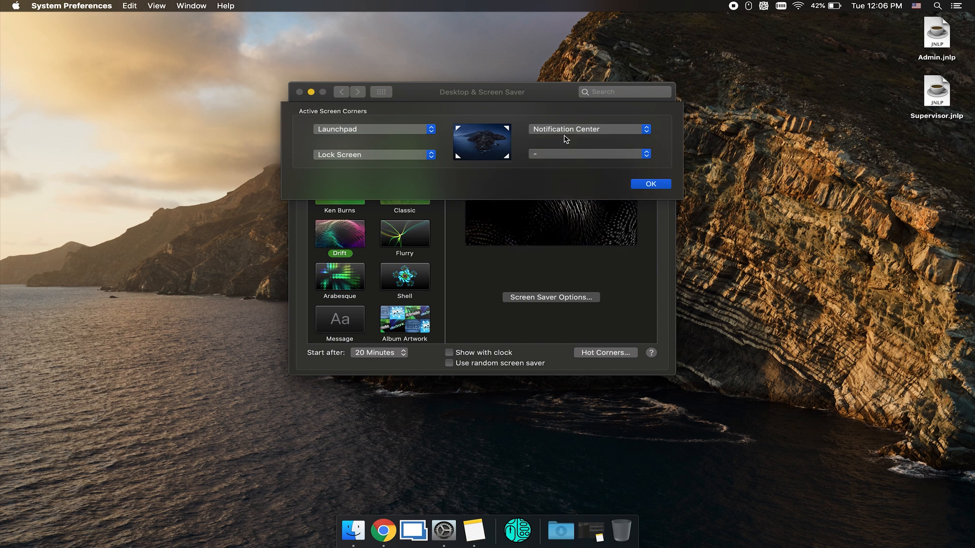
Step: Dismiss Notification Center and show the action choices for the bottom-right corner
left_click(960, 6)
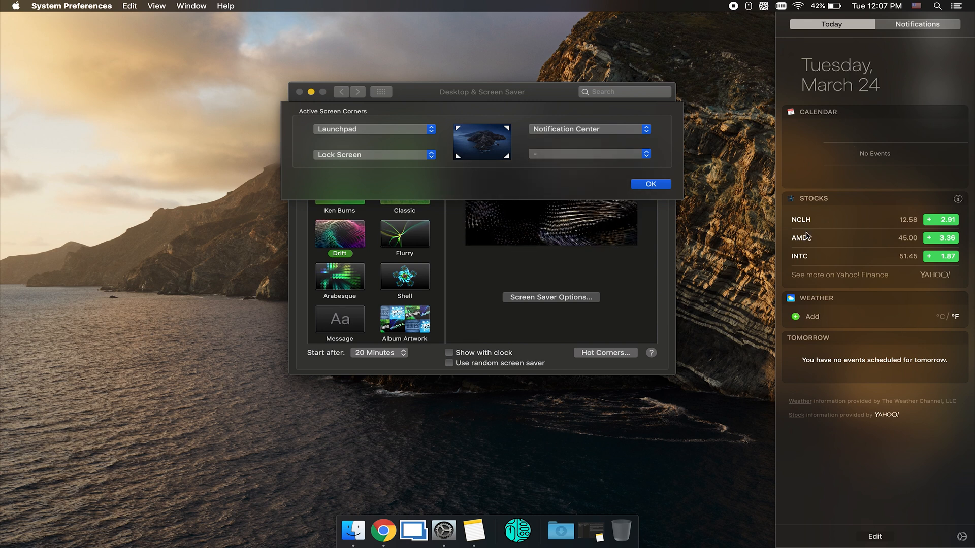
mouse_move(837, 382)
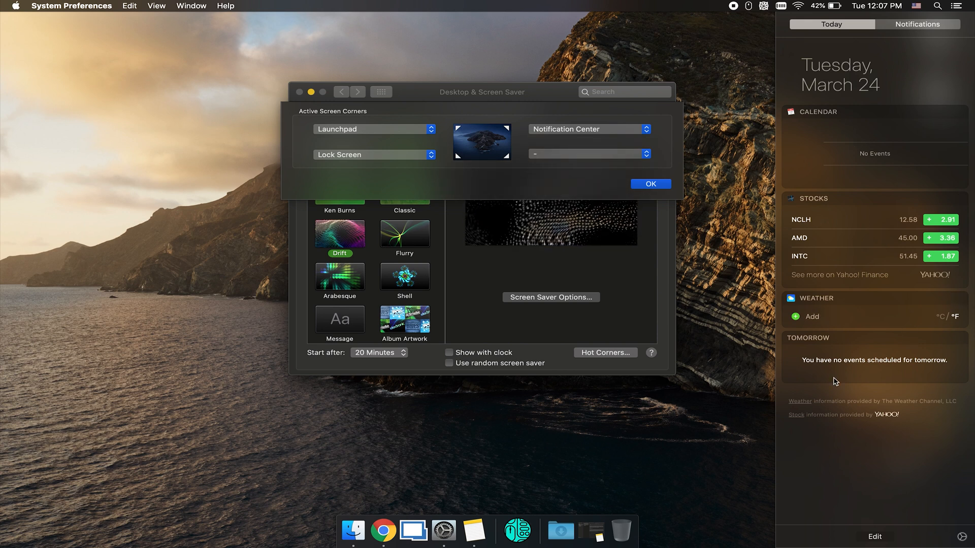
mouse_move(817, 363)
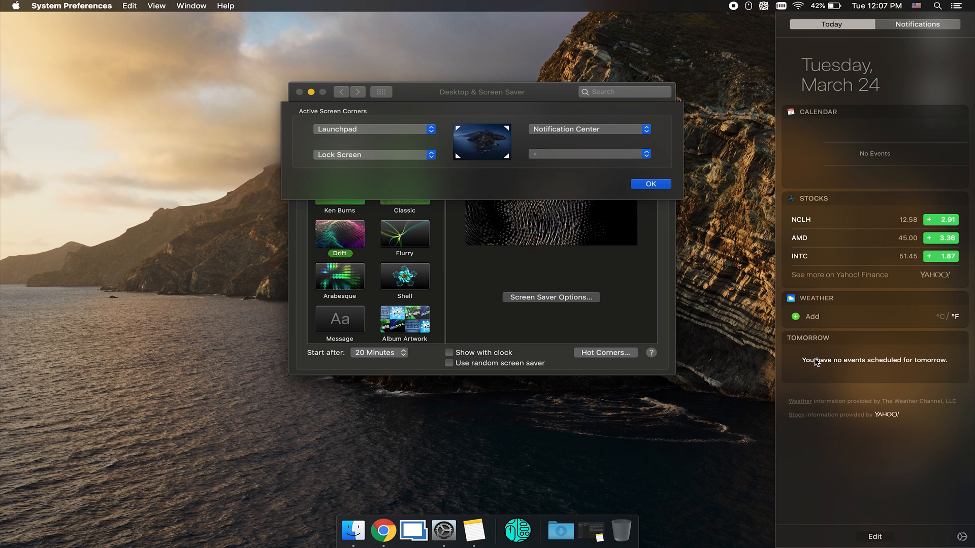
mouse_move(579, 123)
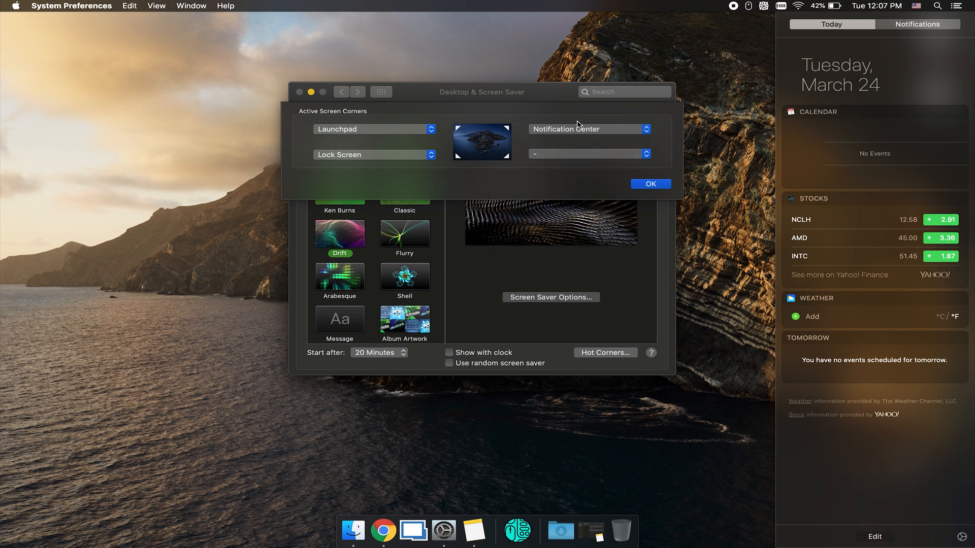
left_click(644, 153)
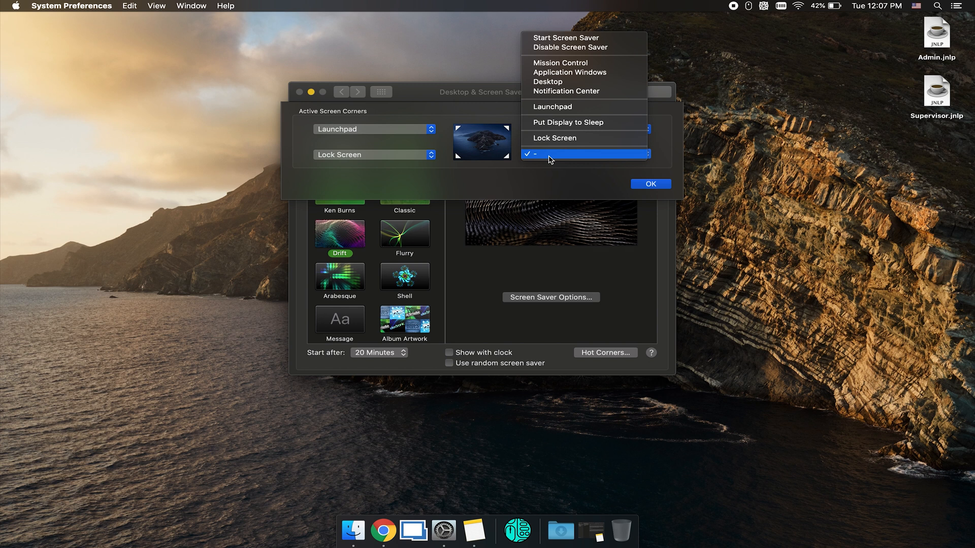
Step: Leave the bottom-right corner blank, confirm the hot corners, and close System Preferences
left_click(565, 91)
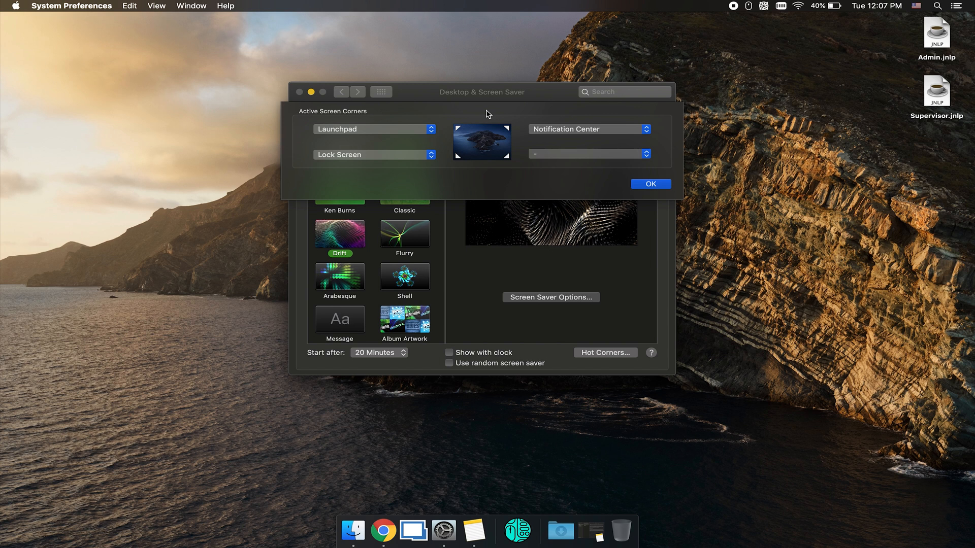
left_click(650, 183)
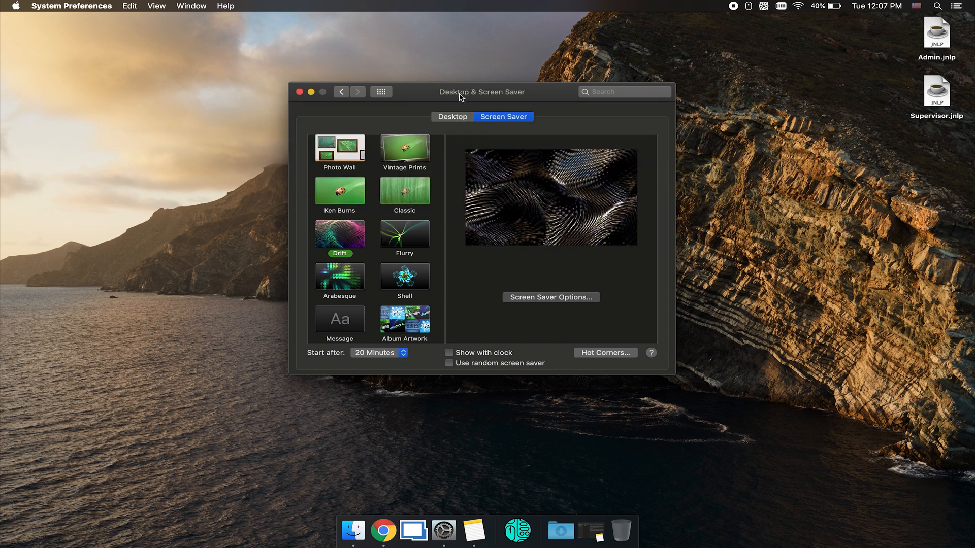
left_click(299, 91)
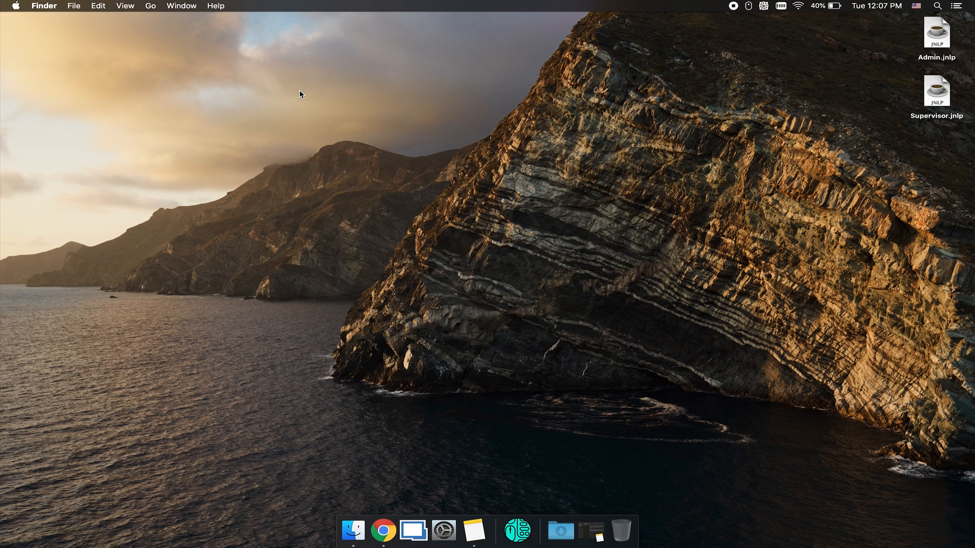